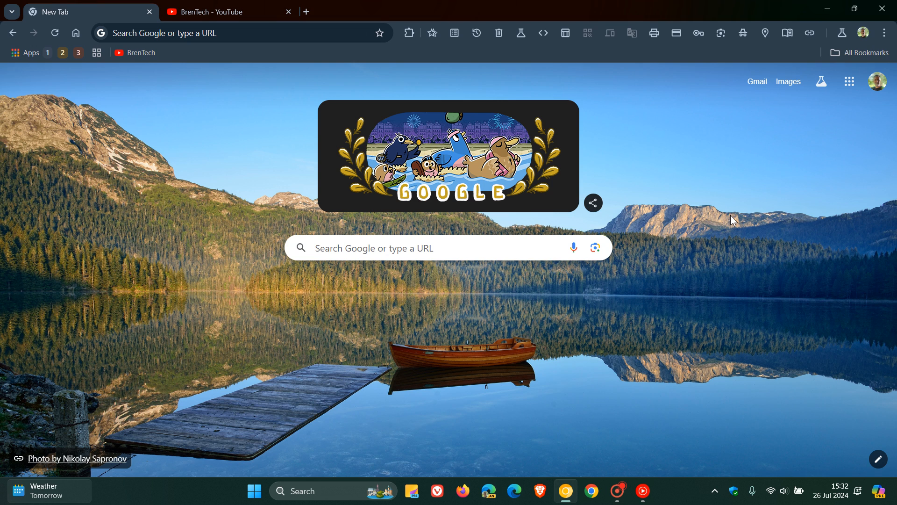
{"action": "mouse_move", "coordinate": [884, 32]}
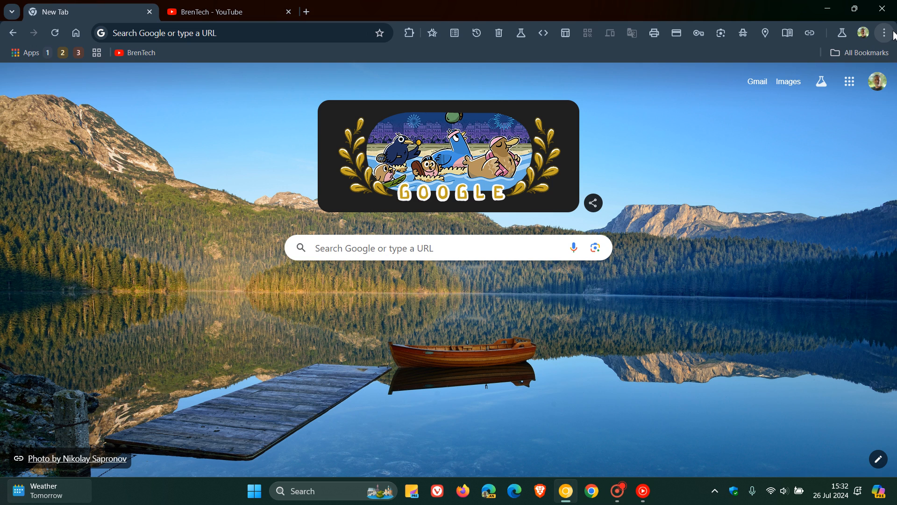
Reach Chrome's Settings page from the three-dot menu
{"action": "left_click", "coordinate": [884, 32]}
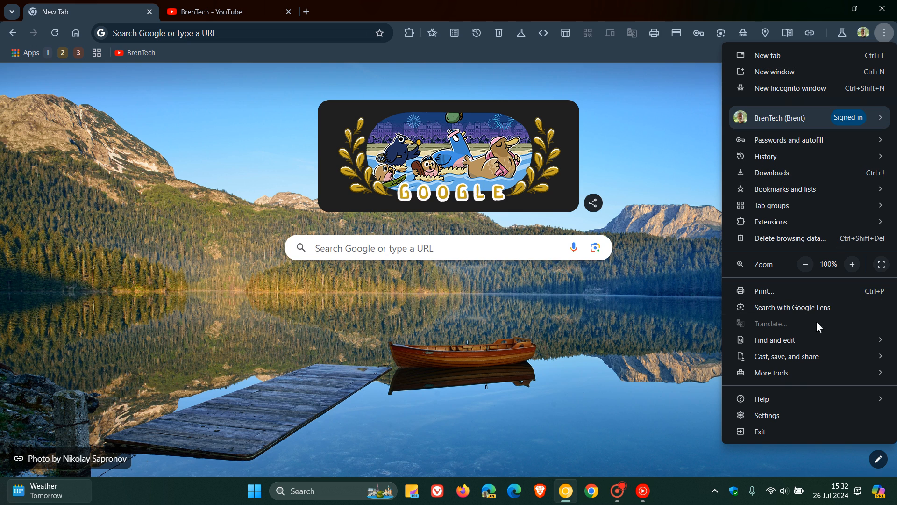
{"action": "left_click", "coordinate": [766, 415]}
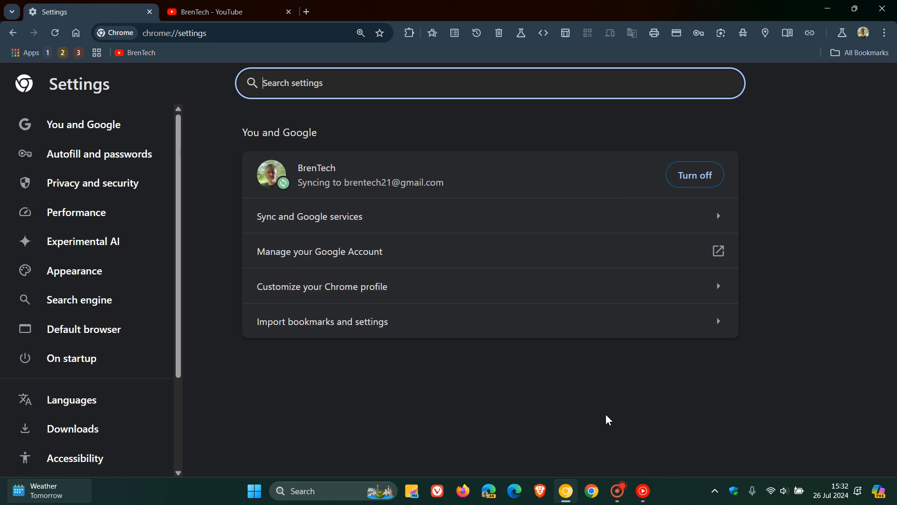
Review the Performance settings through the General, Memory Saver (Maximum) and Energy Saver sections
{"action": "left_click", "coordinate": [77, 212]}
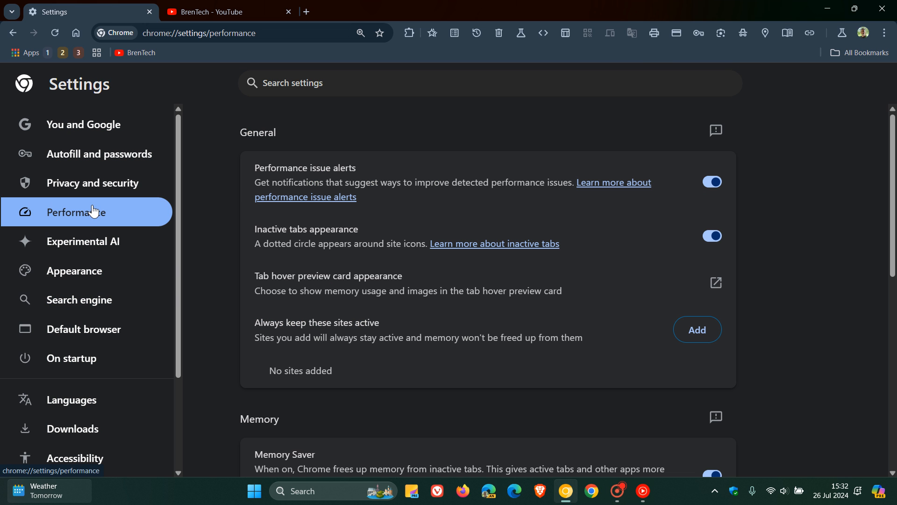
{"action": "scroll", "scroll_direction": "down", "scroll_amount": 3}
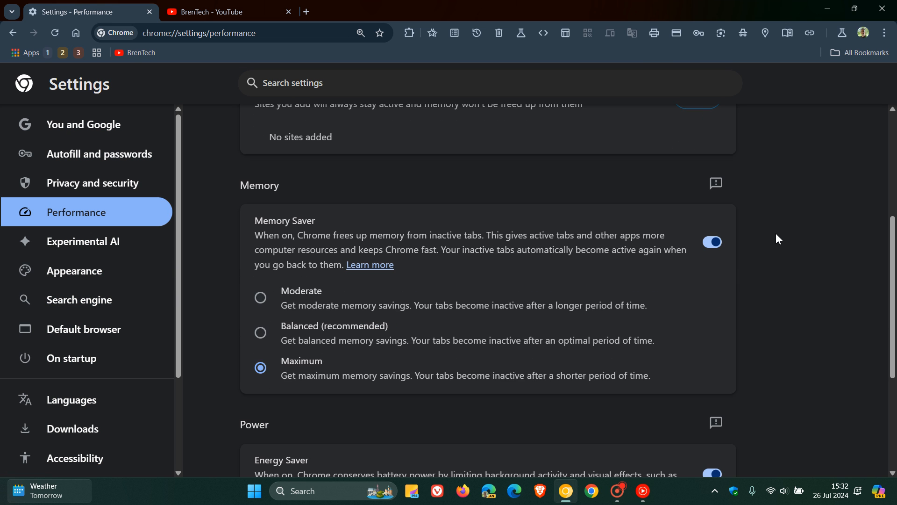
{"action": "scroll", "scroll_direction": "down", "scroll_amount": 3}
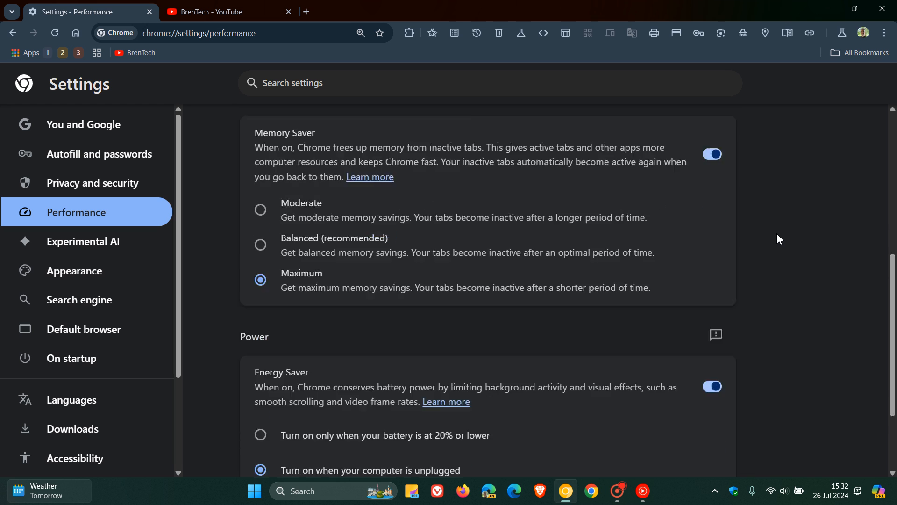
{"action": "scroll", "scroll_direction": "up", "scroll_amount": 3}
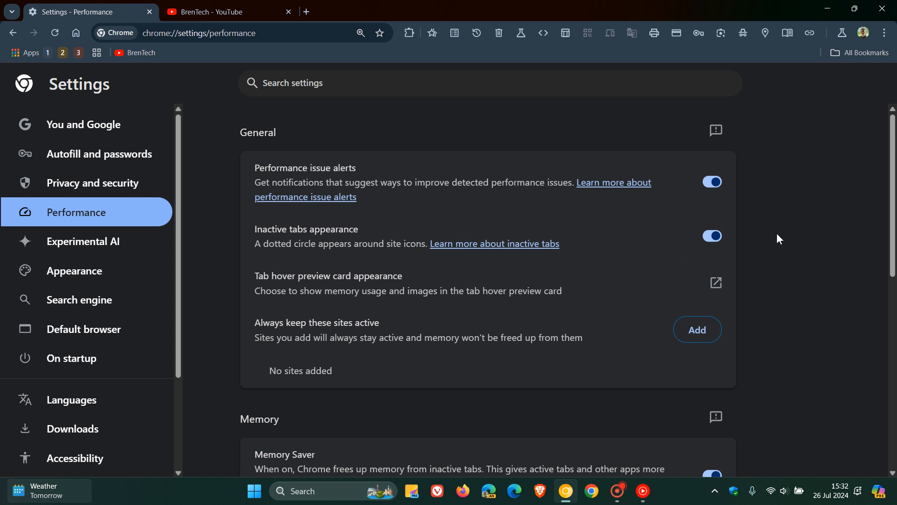
{"action": "mouse_move", "coordinate": [804, 230]}
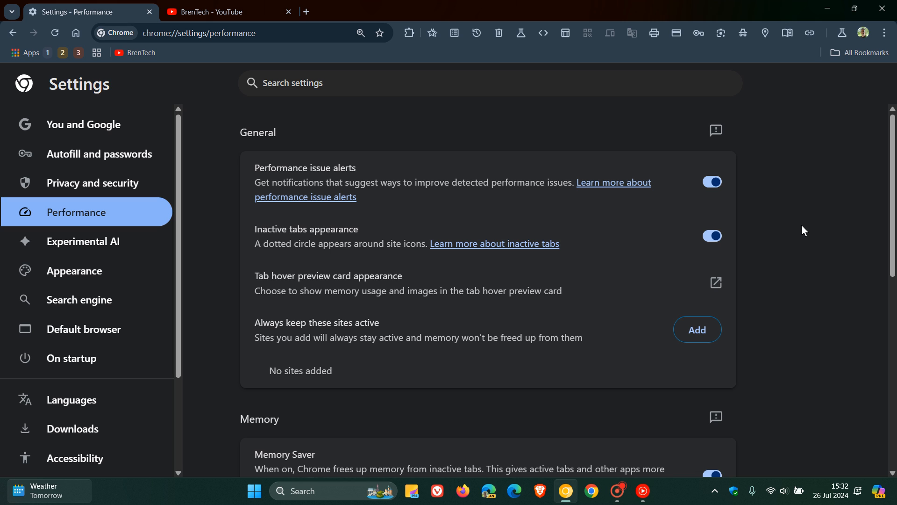
{"action": "scroll", "scroll_direction": "down", "scroll_amount": 3}
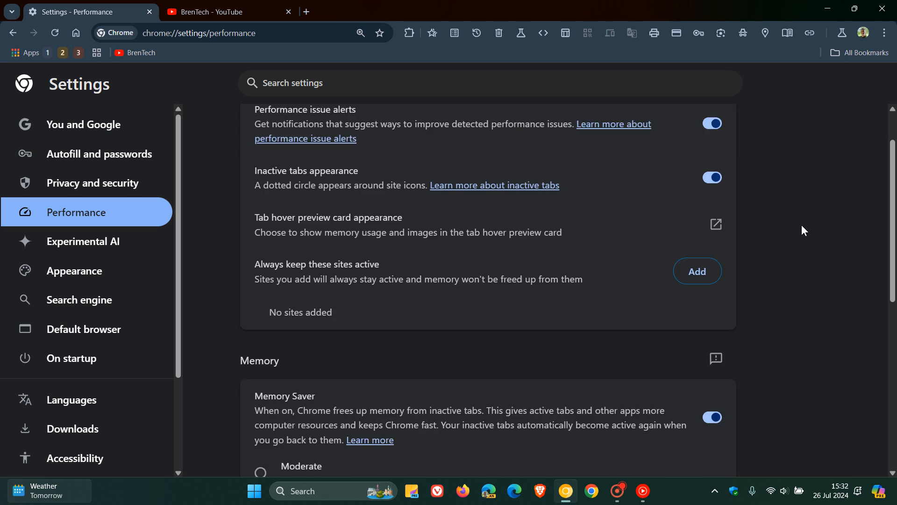
{"action": "scroll", "scroll_direction": "down", "scroll_amount": 3}
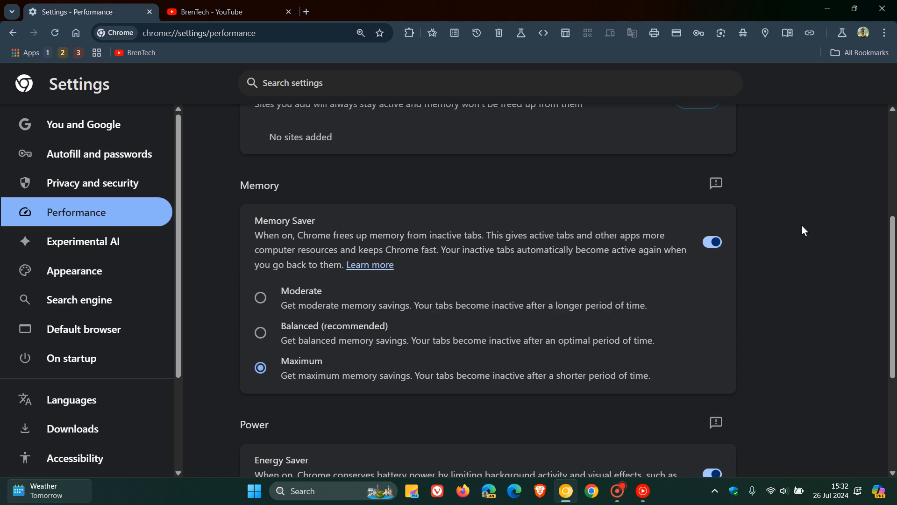
{"action": "mouse_move", "coordinate": [342, 323]}
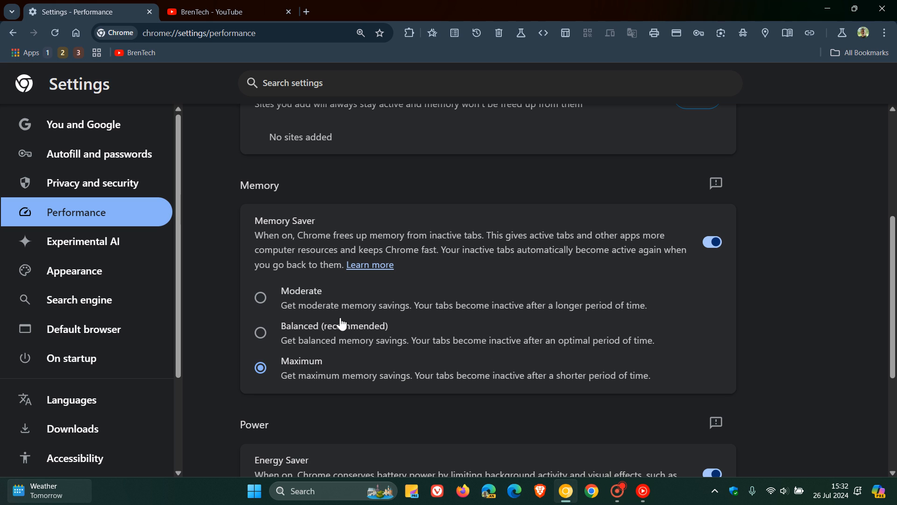
{"action": "mouse_move", "coordinate": [325, 373]}
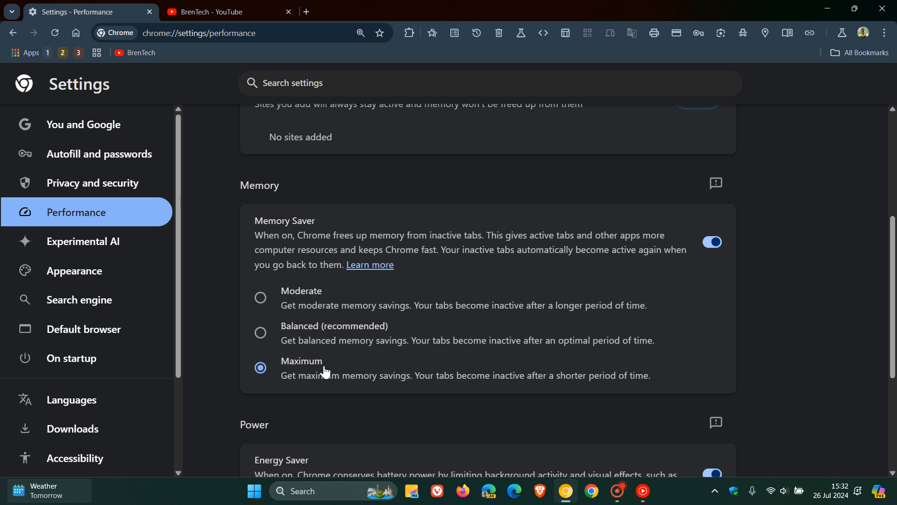
{"action": "mouse_move", "coordinate": [607, 340]}
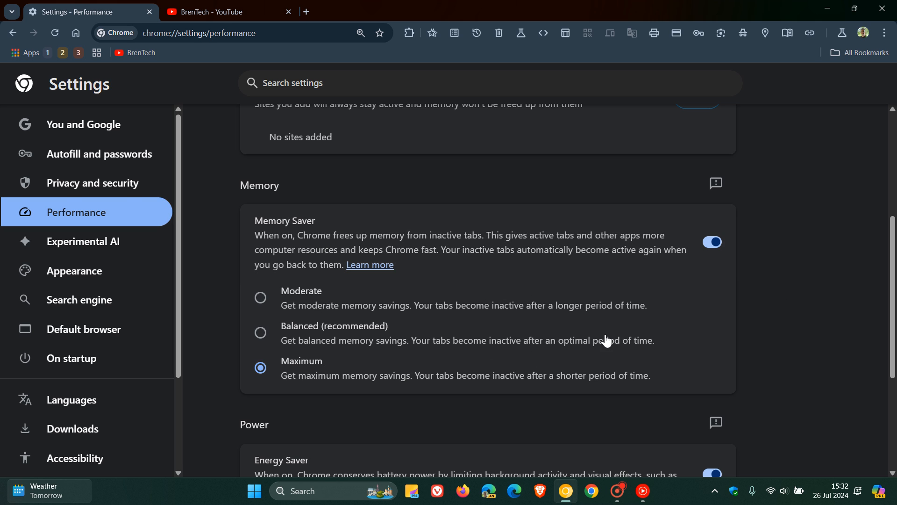
{"action": "mouse_move", "coordinate": [815, 323]}
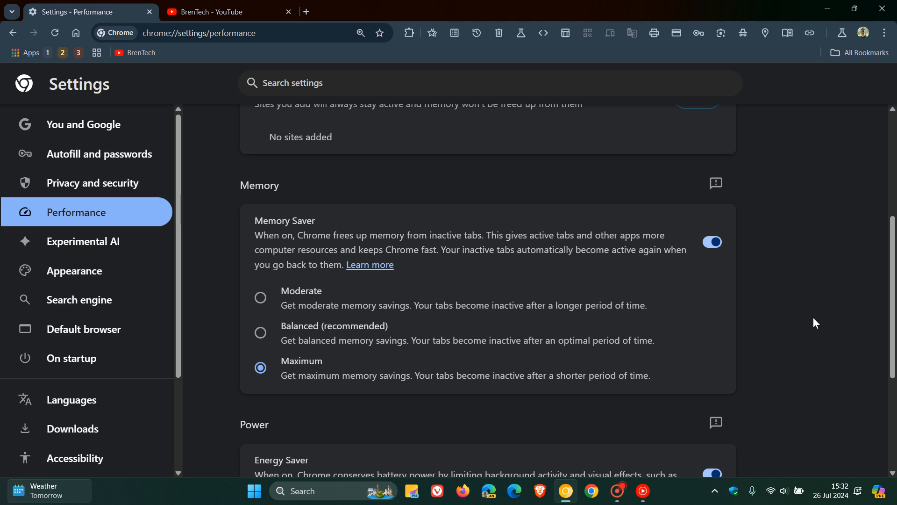
{"action": "mouse_move", "coordinate": [658, 333]}
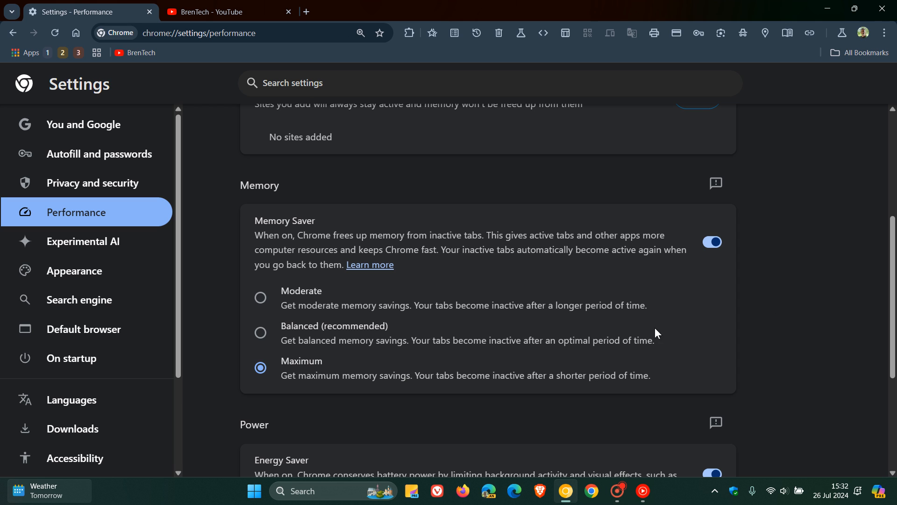
{"action": "mouse_move", "coordinate": [564, 315]}
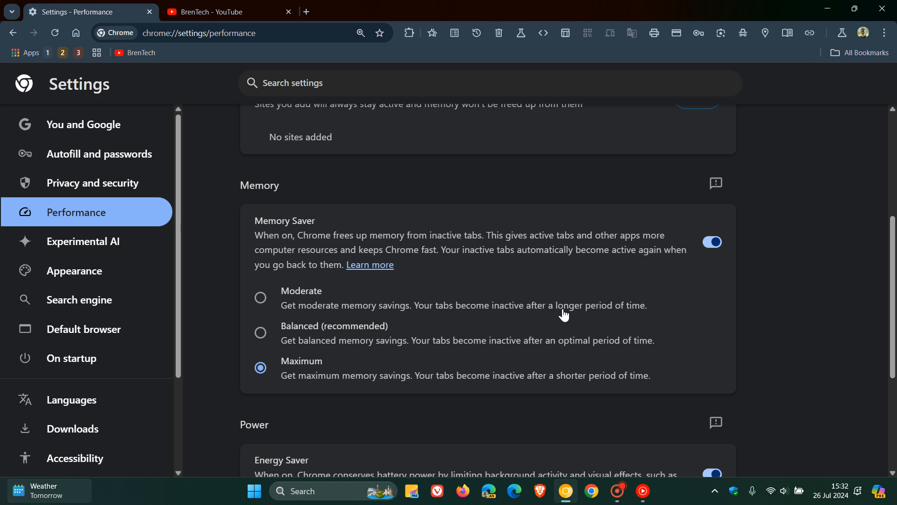
{"action": "mouse_move", "coordinate": [811, 299]}
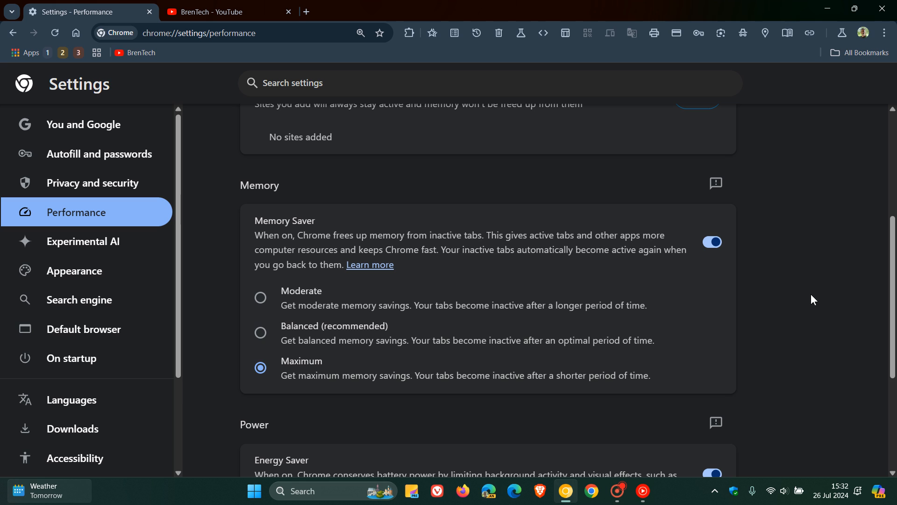
{"action": "mouse_move", "coordinate": [678, 328]}
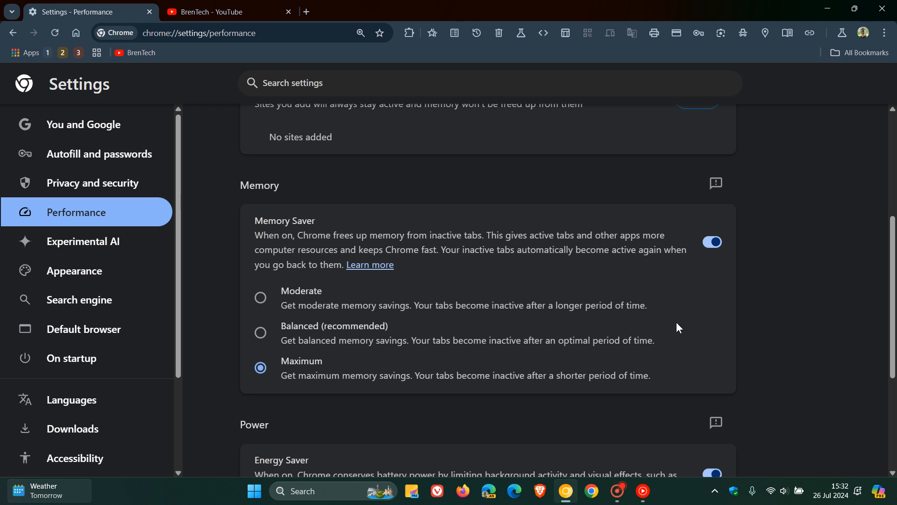
{"action": "mouse_move", "coordinate": [793, 310]}
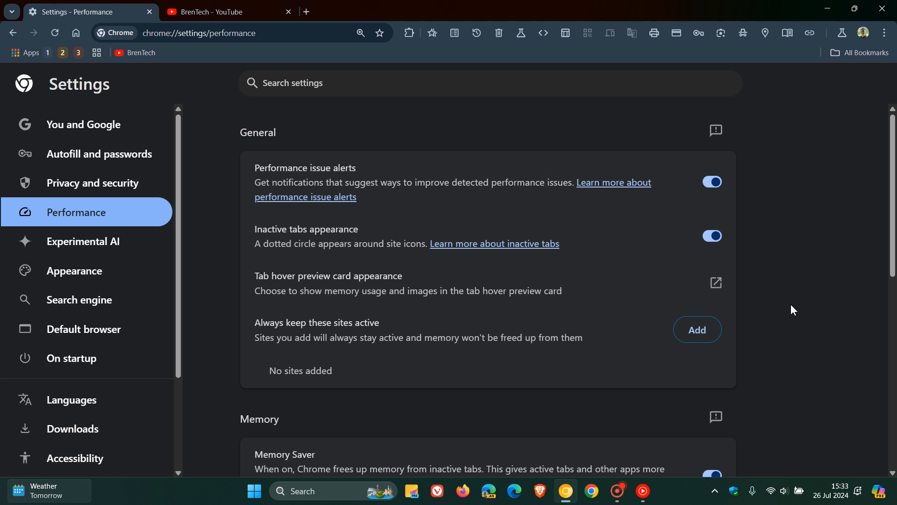
{"action": "mouse_move", "coordinate": [404, 165]}
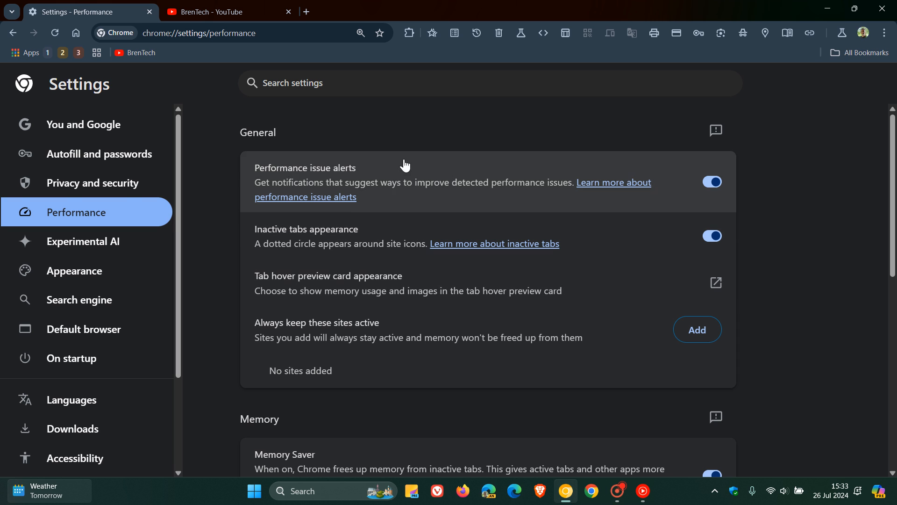
{"action": "mouse_move", "coordinate": [320, 193]}
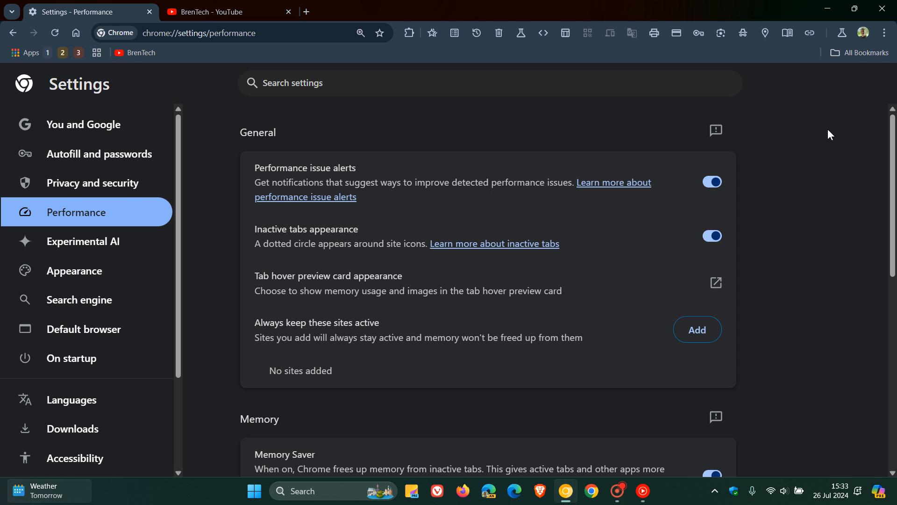
{"action": "left_click", "coordinate": [218, 12]}
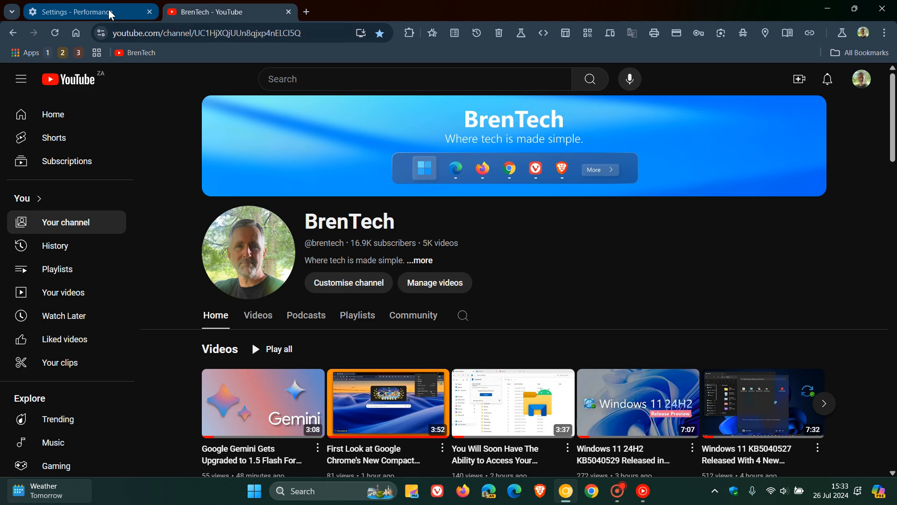
{"action": "left_click", "coordinate": [84, 12]}
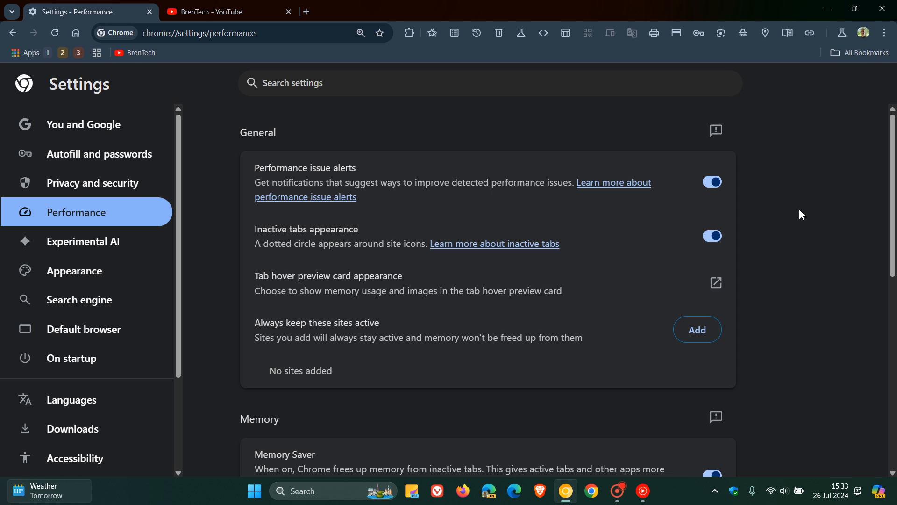
{"action": "scroll", "scroll_direction": "down", "scroll_amount": 3}
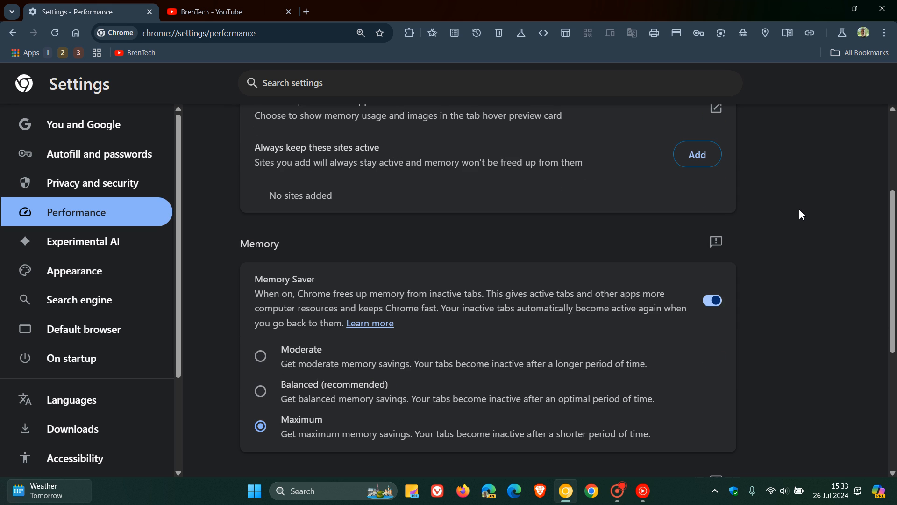
{"action": "scroll", "scroll_direction": "down", "scroll_amount": 3}
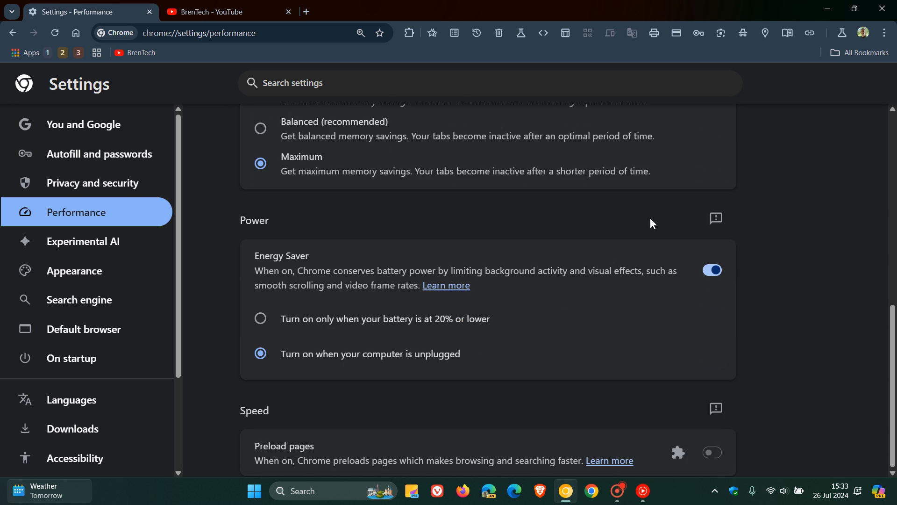
{"action": "mouse_move", "coordinate": [372, 234]}
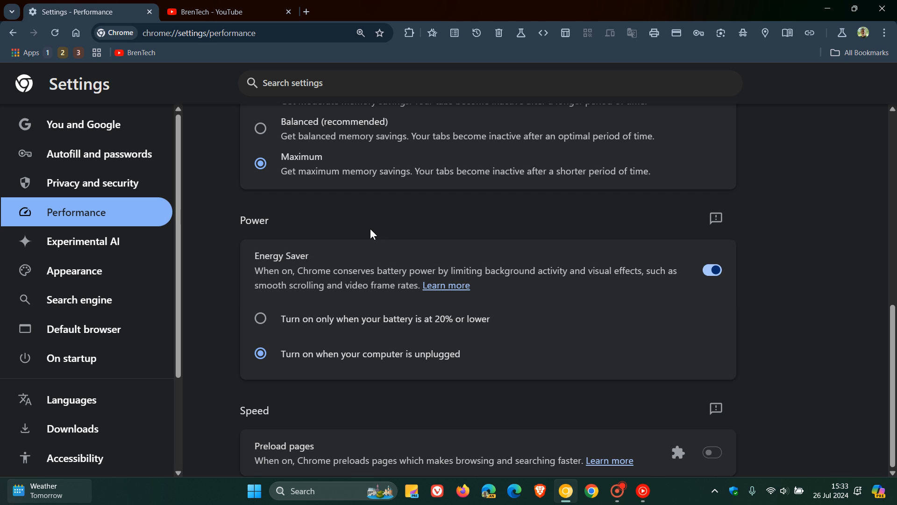
{"action": "mouse_move", "coordinate": [455, 235]}
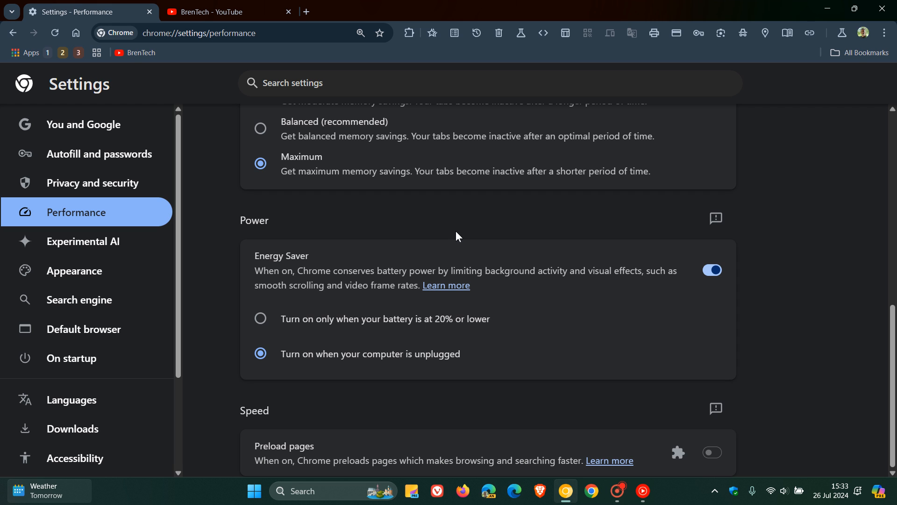
Navigate the new tab to the chrome://flags Experiments page via the address bar suggestion
{"action": "left_click", "coordinate": [445, 12]}
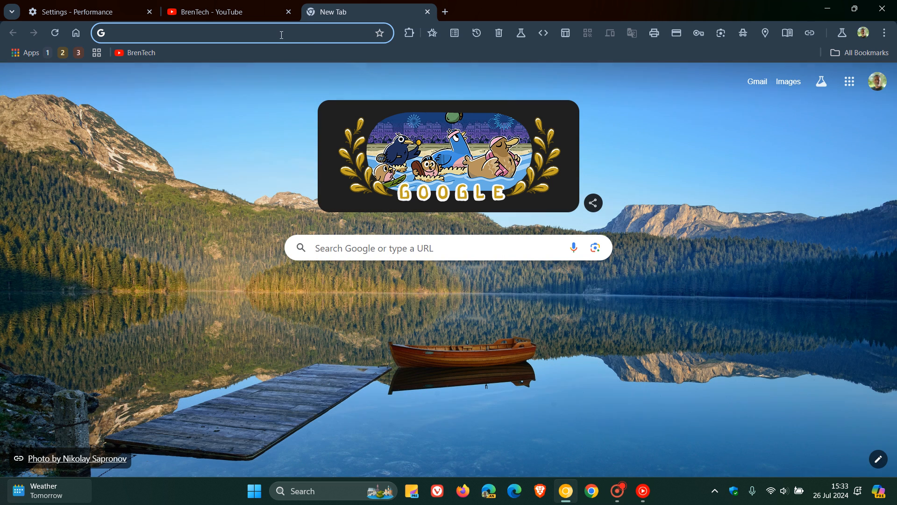
{"action": "type", "text": "cf"}
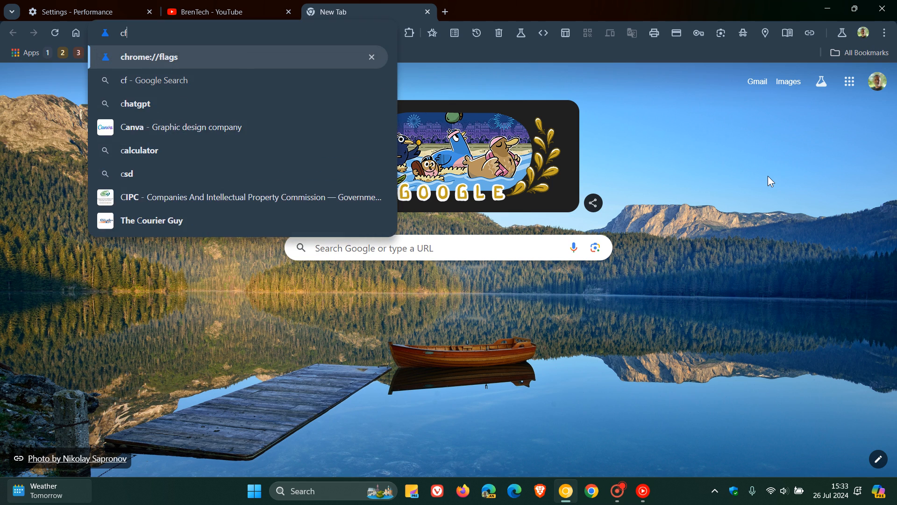
{"action": "left_click", "coordinate": [149, 57]}
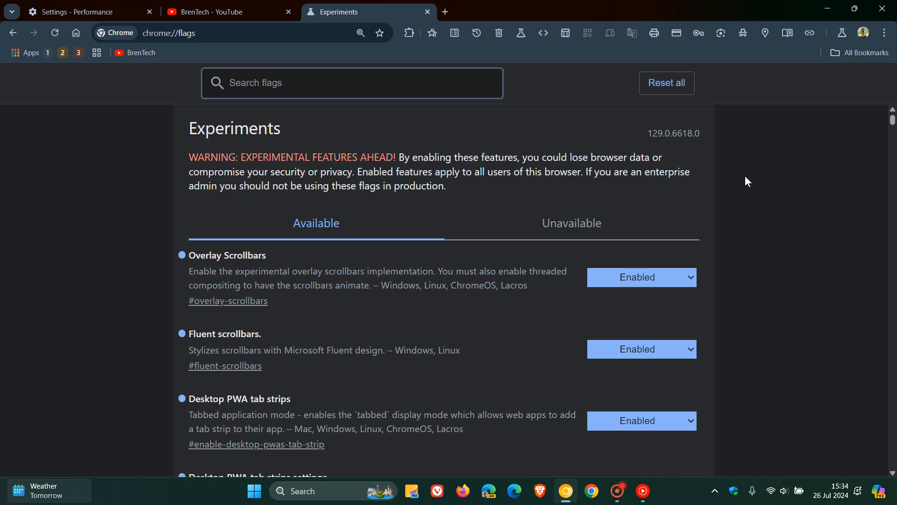
{"action": "mouse_move", "coordinate": [772, 178]}
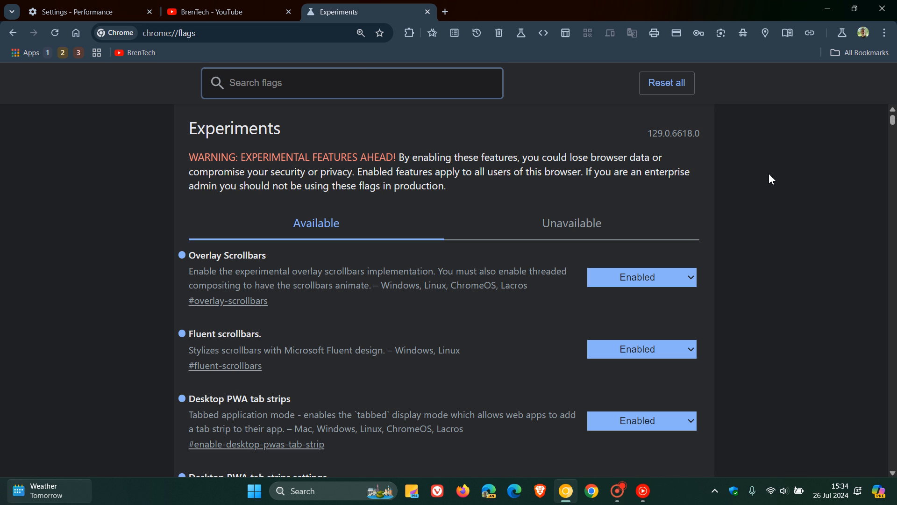
Filter the flags list by 'energy' to show both Energy Saver background-tab freezing flags as Enabled
{"action": "type", "text": "energy"}
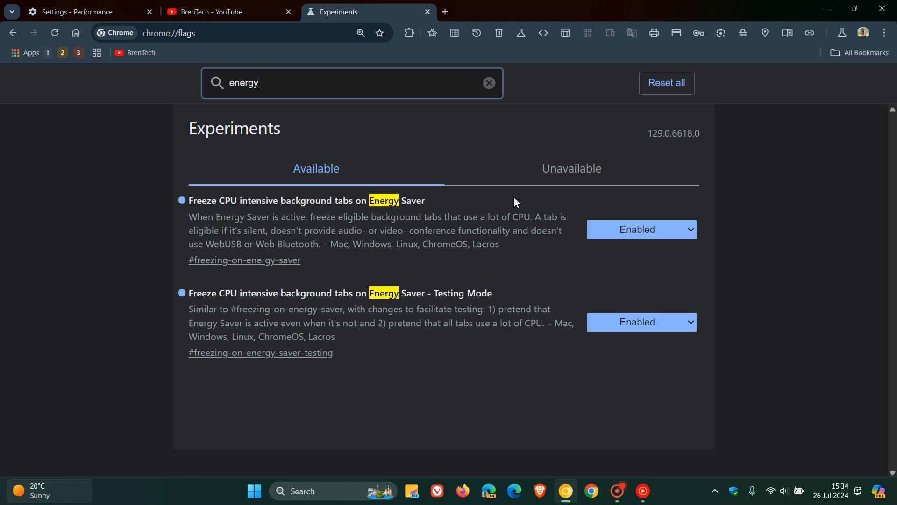
{"action": "mouse_move", "coordinate": [560, 278]}
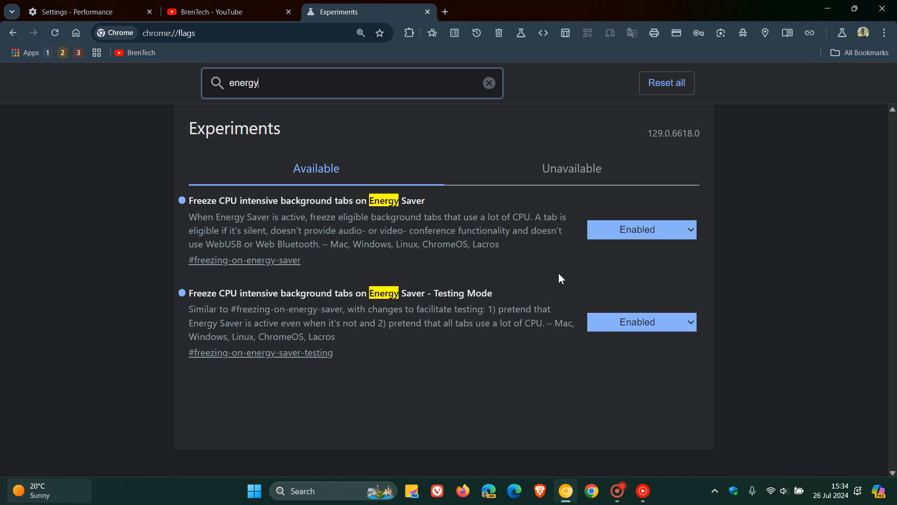
{"action": "mouse_move", "coordinate": [546, 290]}
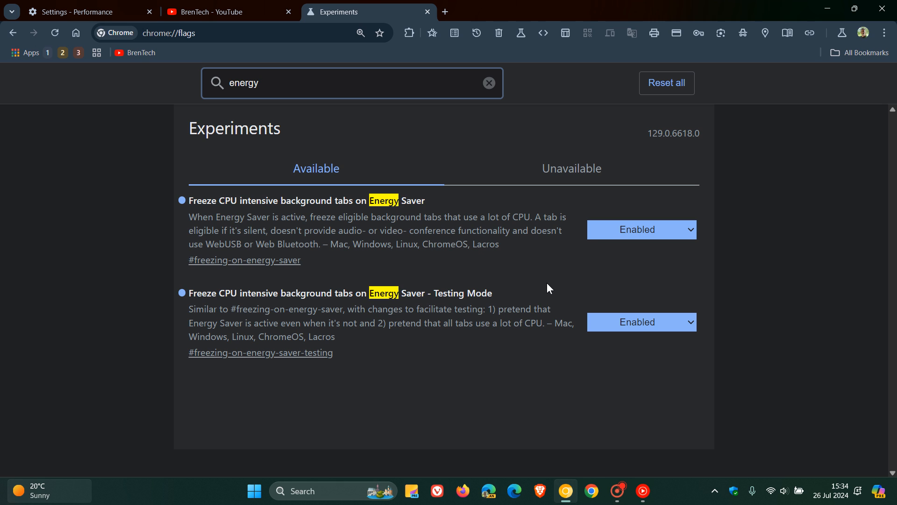
{"action": "mouse_move", "coordinate": [579, 281]}
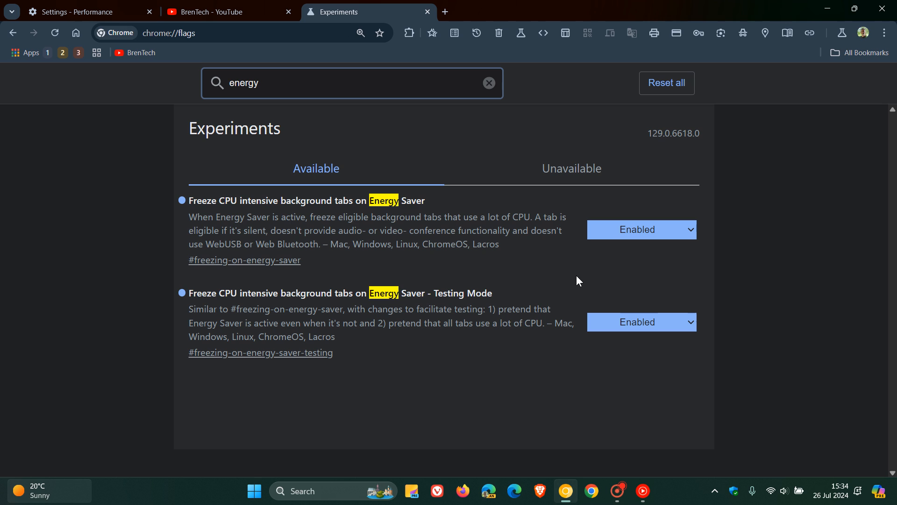
{"action": "mouse_move", "coordinate": [542, 266]}
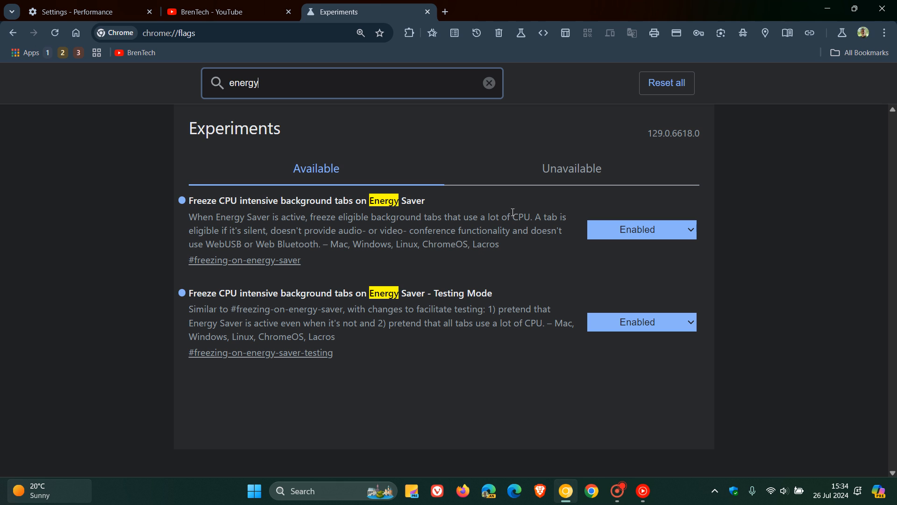
{"action": "mouse_move", "coordinate": [456, 201]}
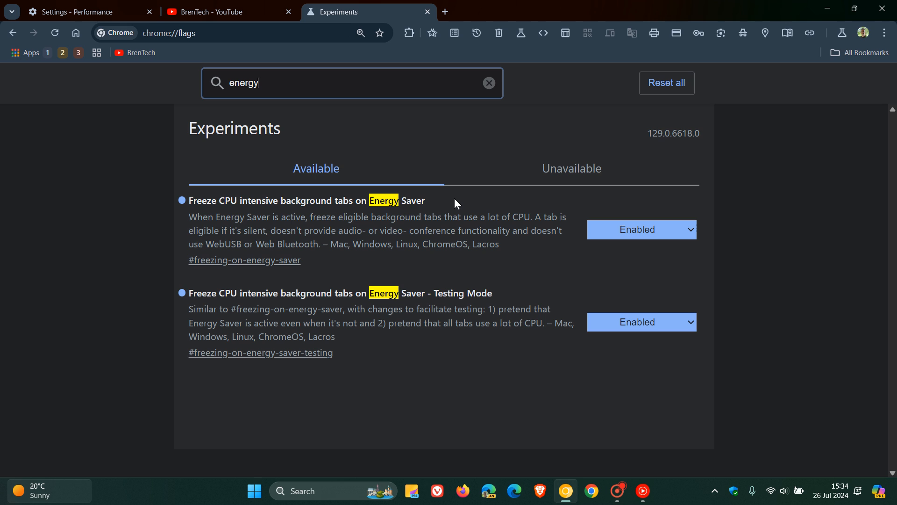
{"action": "mouse_move", "coordinate": [513, 251]}
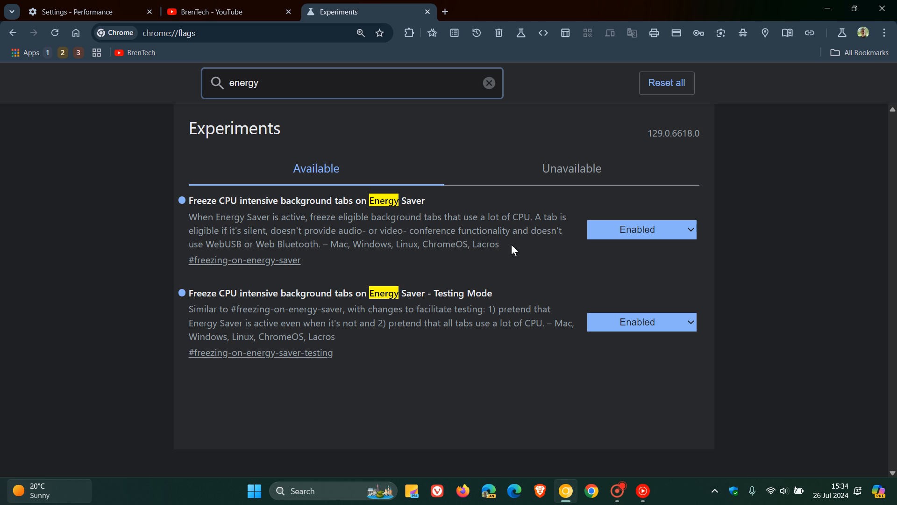
{"action": "mouse_move", "coordinate": [570, 237]}
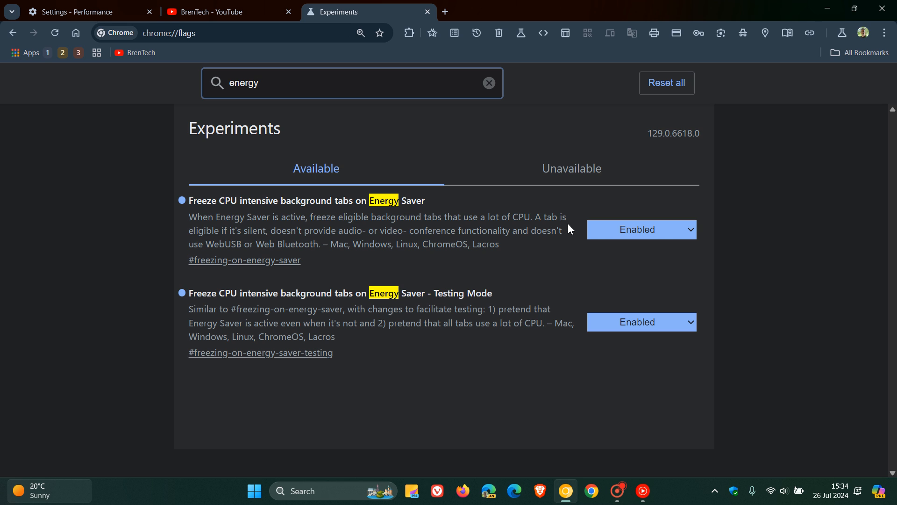
{"action": "mouse_move", "coordinate": [253, 243]}
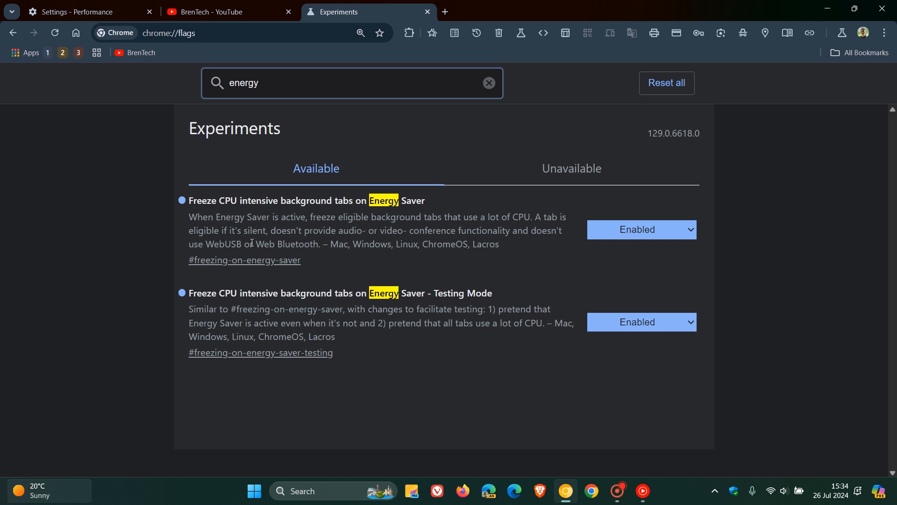
{"action": "mouse_move", "coordinate": [355, 246]}
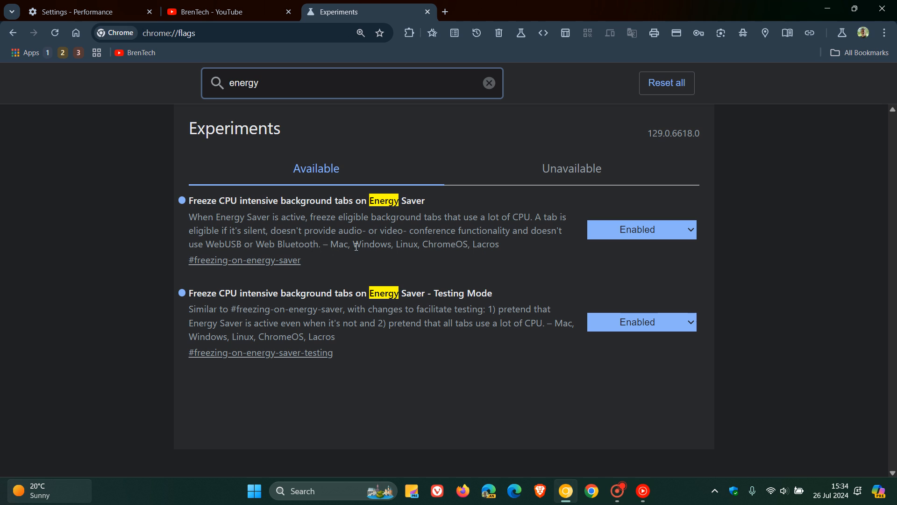
{"action": "mouse_move", "coordinate": [509, 251]}
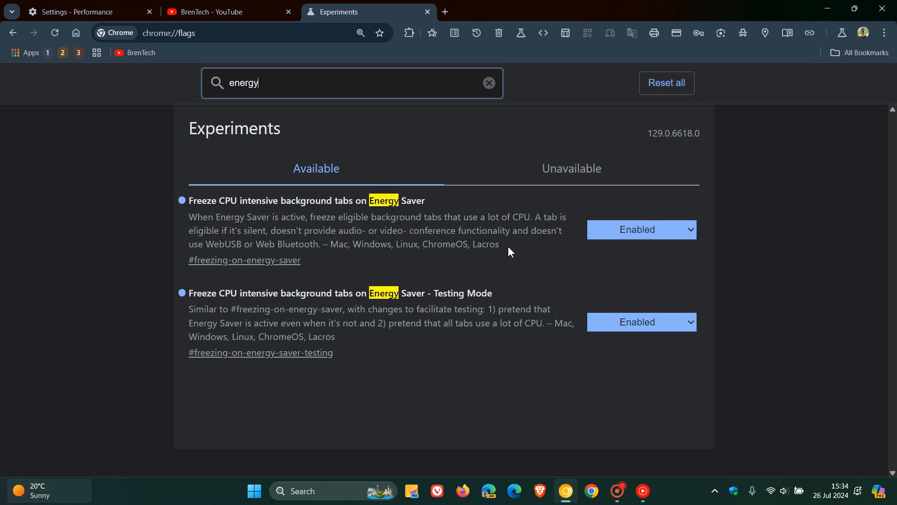
{"action": "mouse_move", "coordinate": [560, 255]}
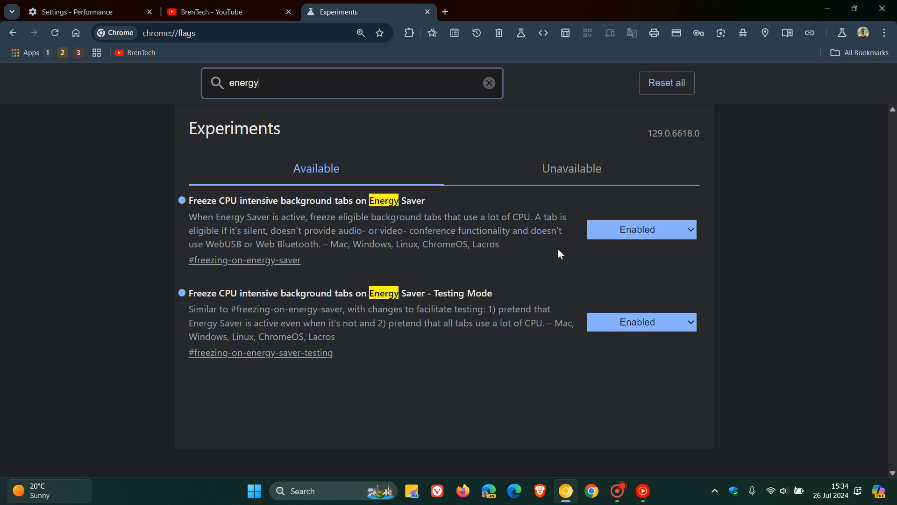
{"action": "mouse_move", "coordinate": [557, 275]}
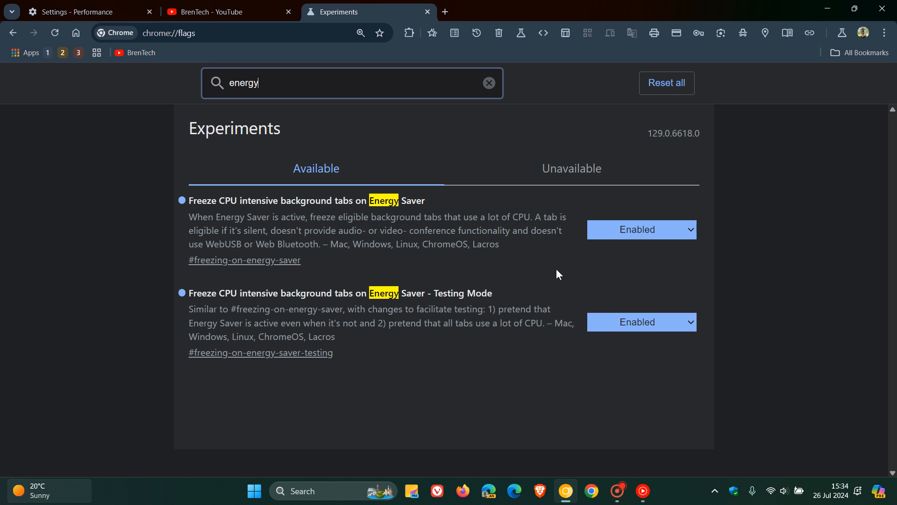
{"action": "mouse_move", "coordinate": [544, 290]}
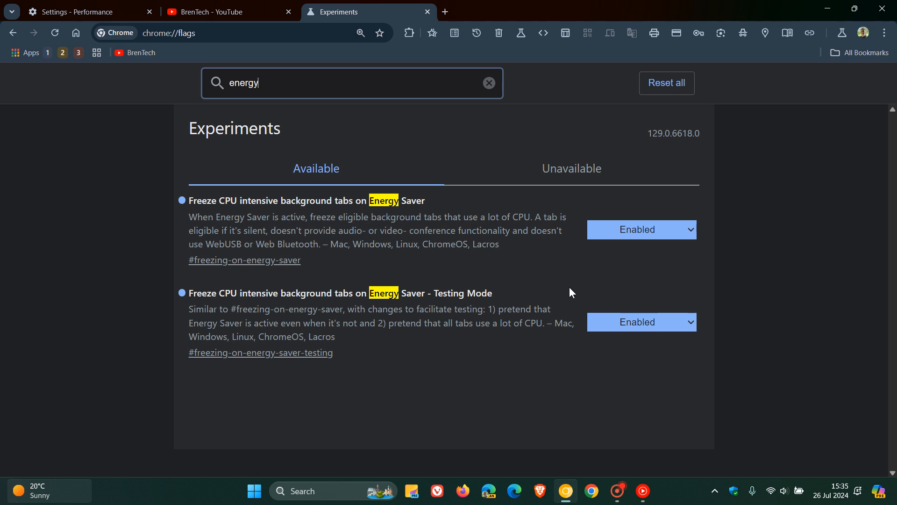
{"action": "mouse_move", "coordinate": [536, 269]}
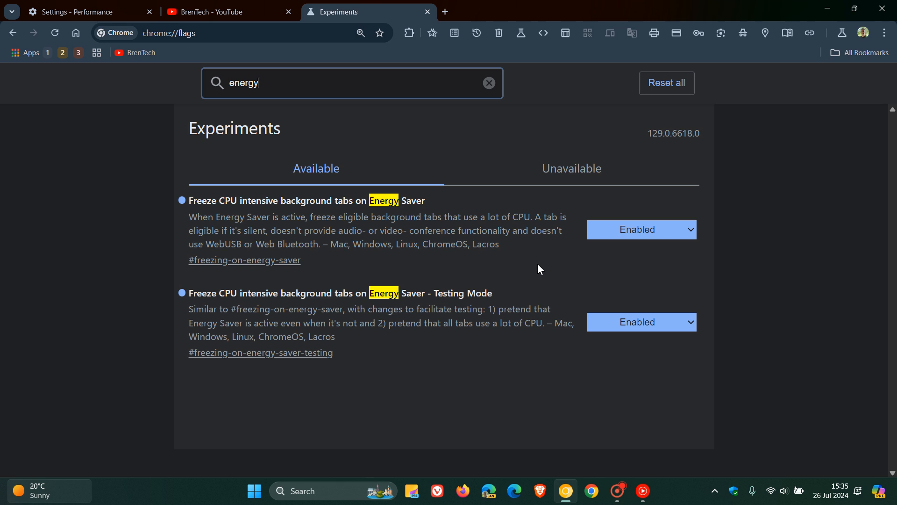
Return to the Settings - Performance tab and scroll back through the Memory and Power sections
{"action": "left_click", "coordinate": [75, 13]}
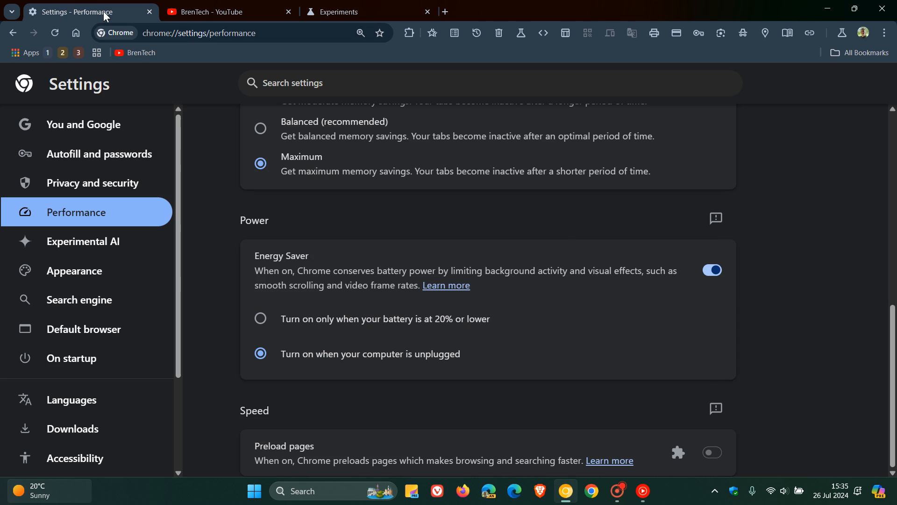
{"action": "scroll", "scroll_direction": "up", "scroll_amount": 3}
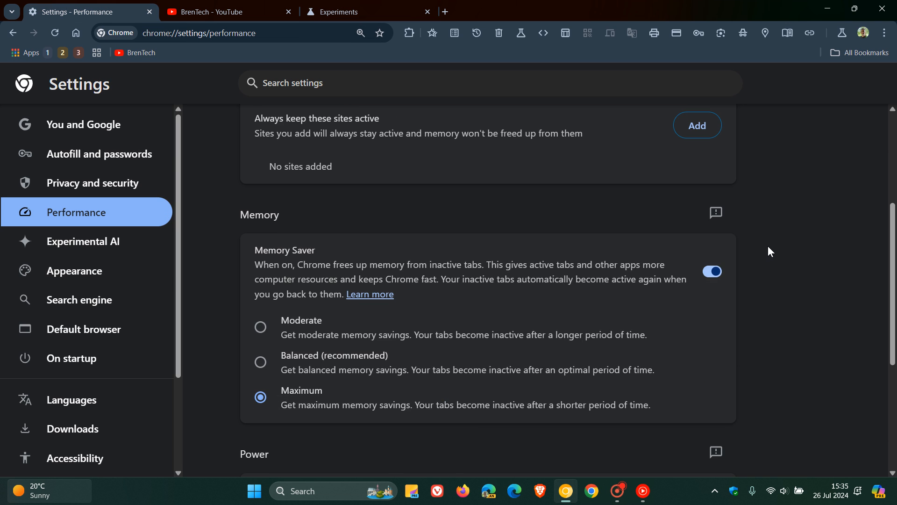
{"action": "scroll", "scroll_direction": "up", "scroll_amount": 3}
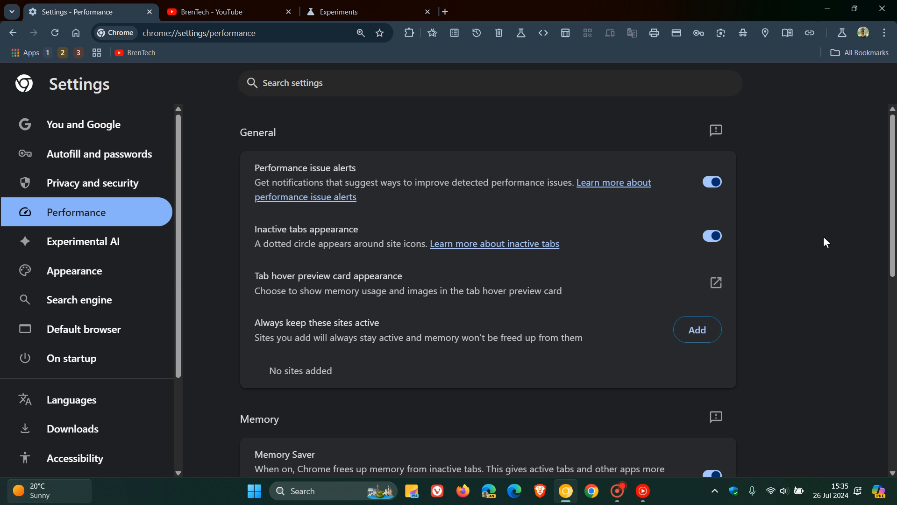
{"action": "scroll", "scroll_direction": "down", "scroll_amount": 3}
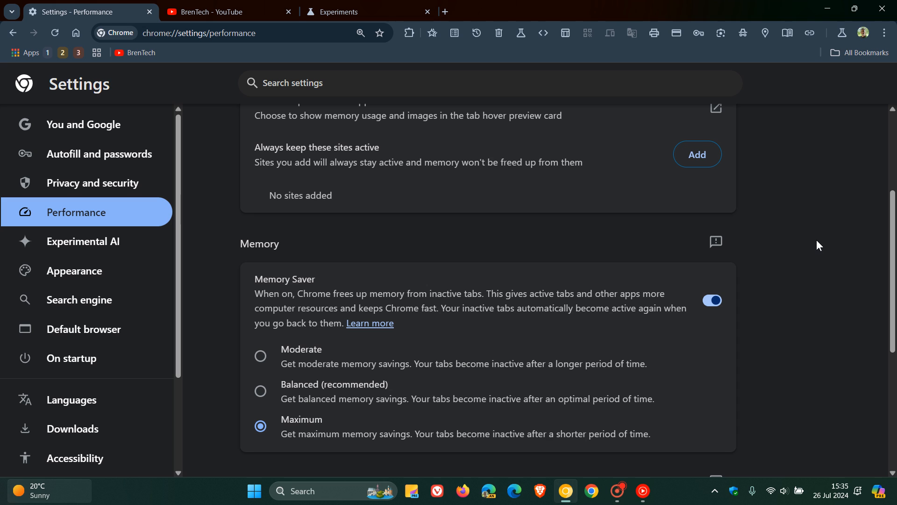
{"action": "scroll", "scroll_direction": "down", "scroll_amount": 3}
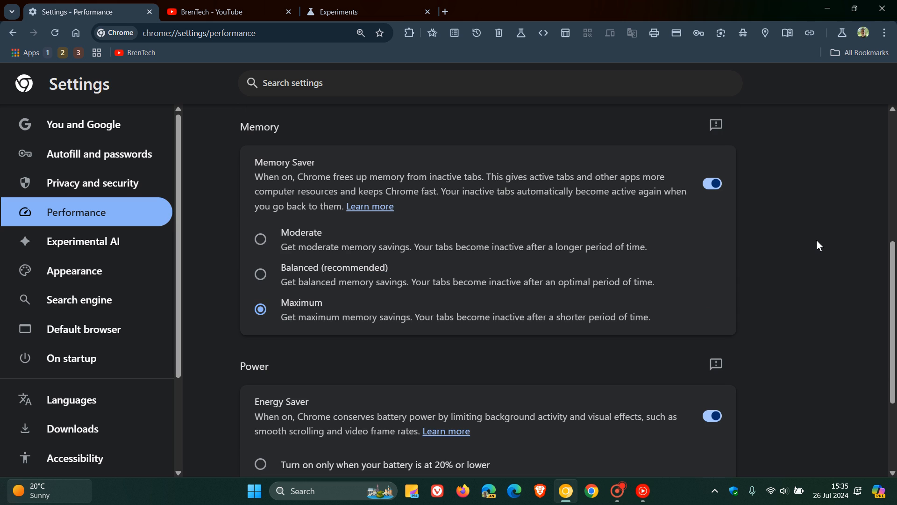
{"action": "mouse_move", "coordinate": [817, 236]}
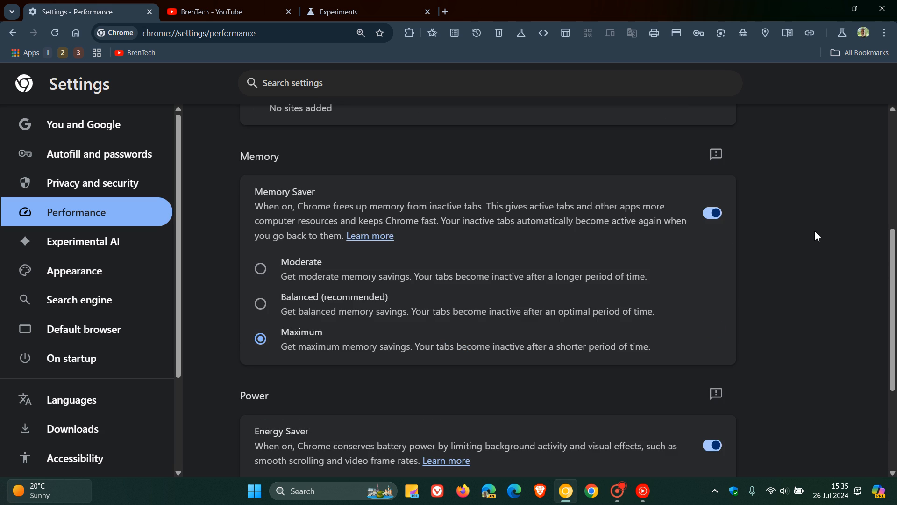
{"action": "scroll", "scroll_direction": "up", "scroll_amount": 3}
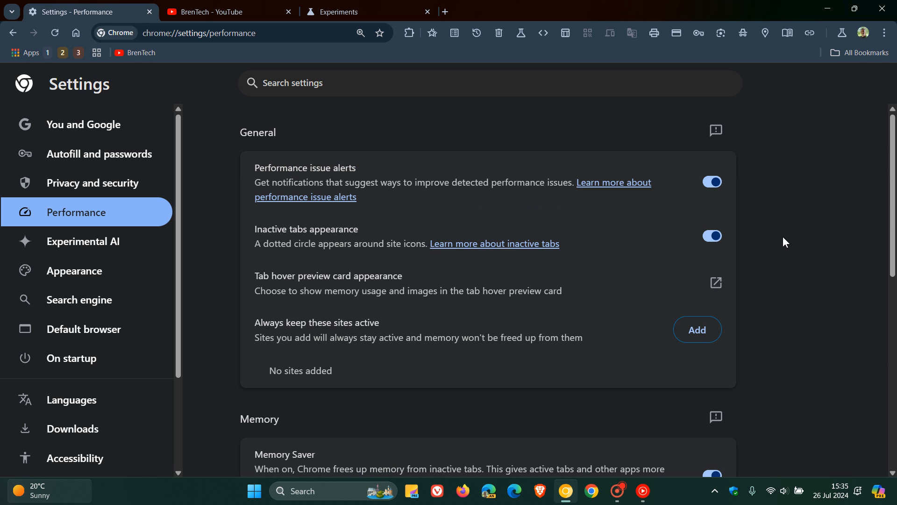
{"action": "mouse_move", "coordinate": [795, 227]}
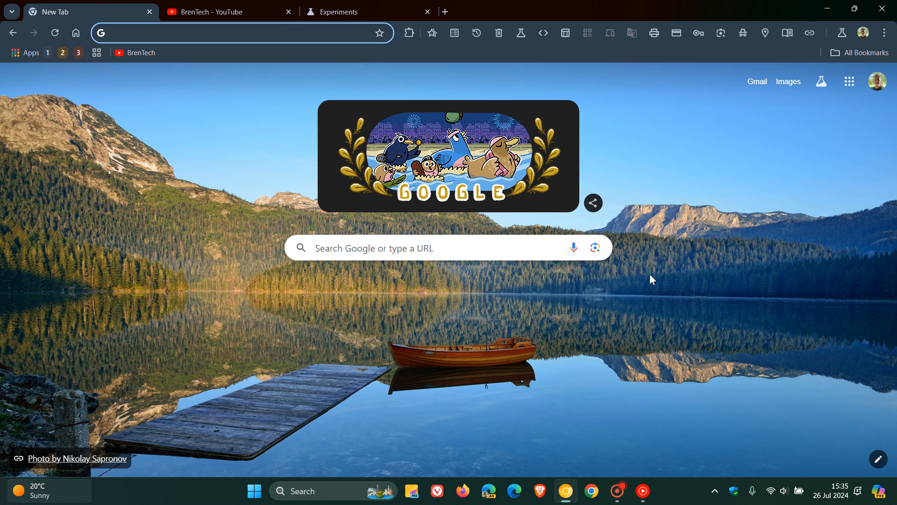
{"action": "mouse_move", "coordinate": [718, 201]}
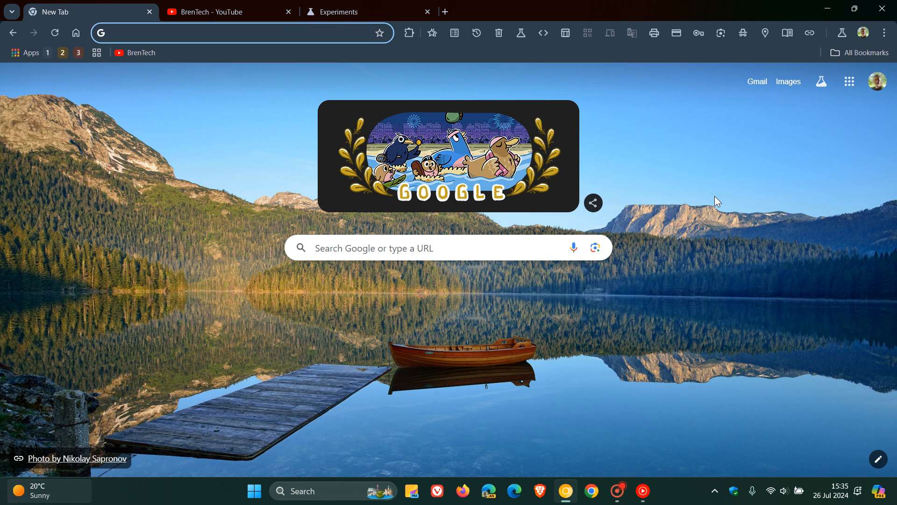